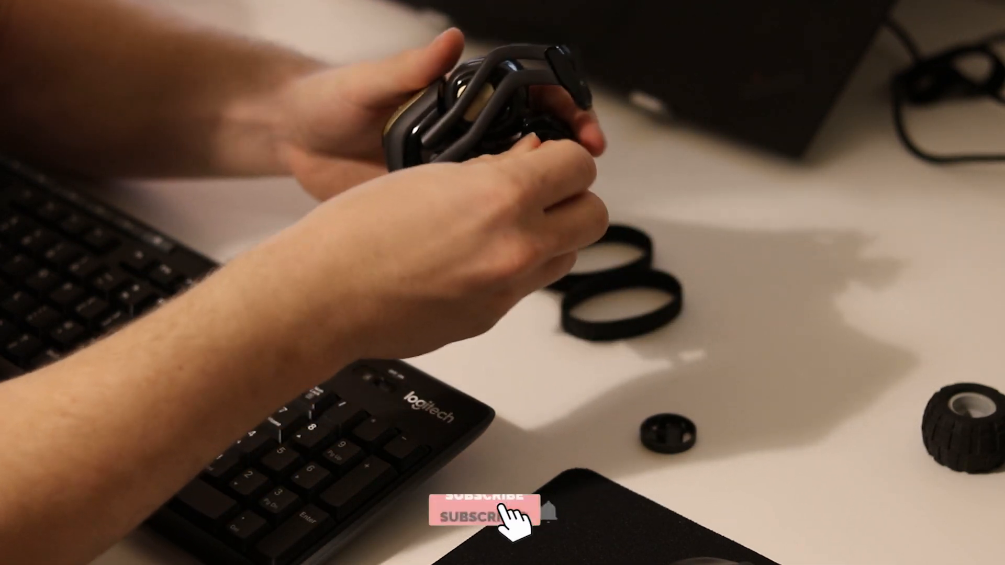
click(487, 514)
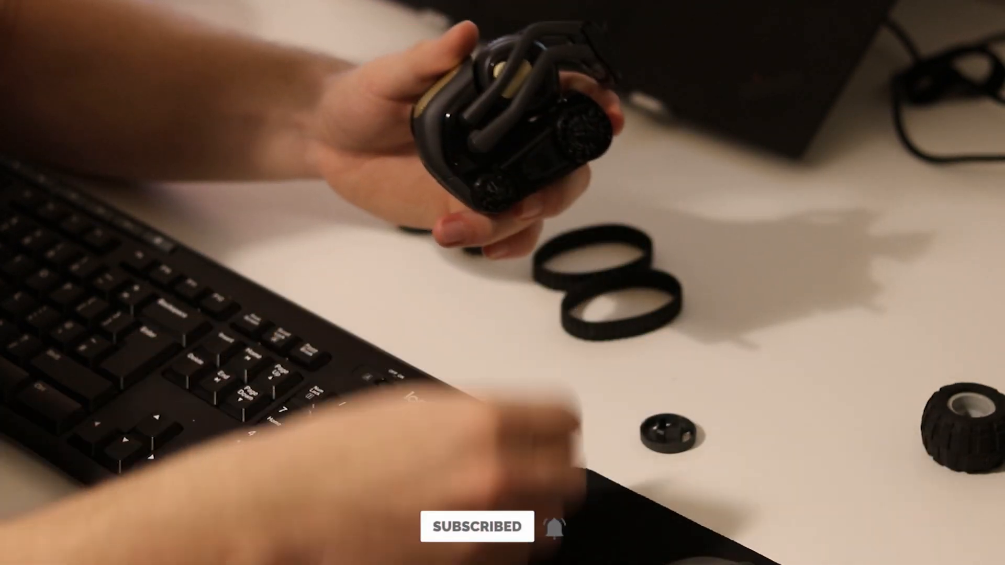